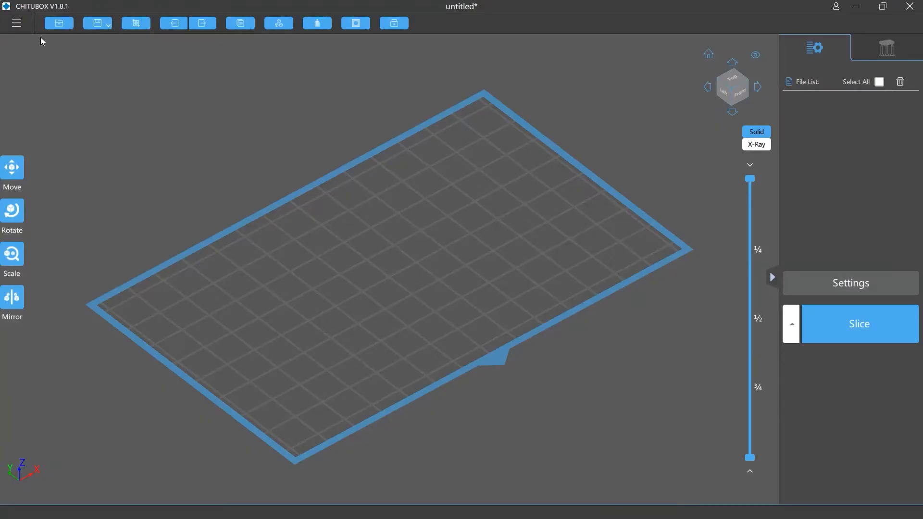
# Open Account > Login from the main menu and follow Register to the sign-up page
pyautogui.click(16, 23)
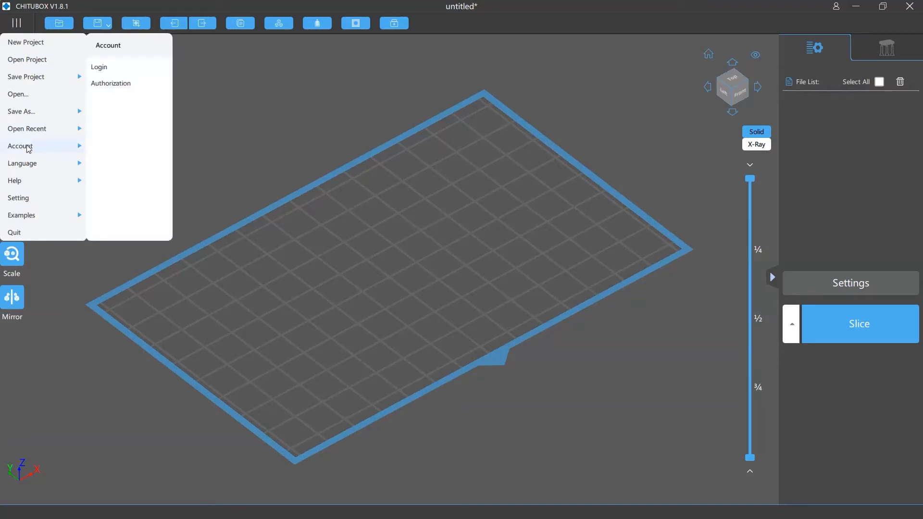
pyautogui.click(99, 67)
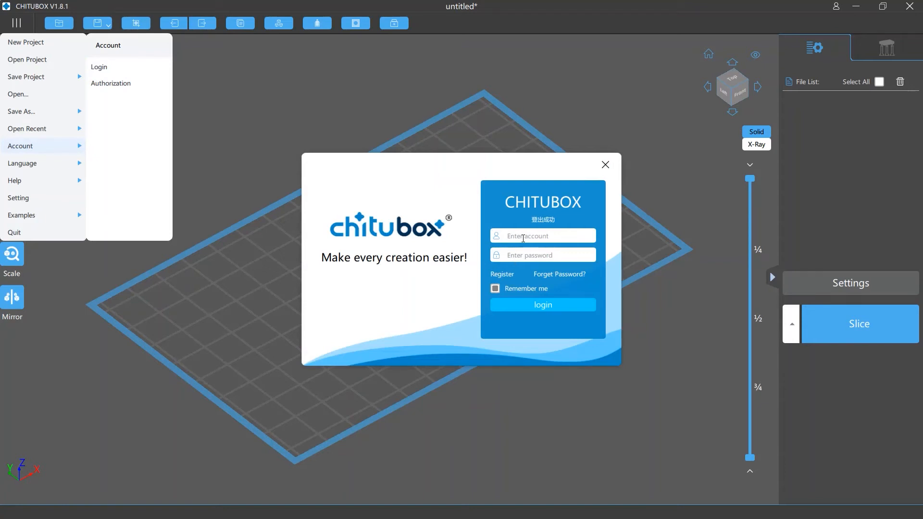
pyautogui.click(543, 255)
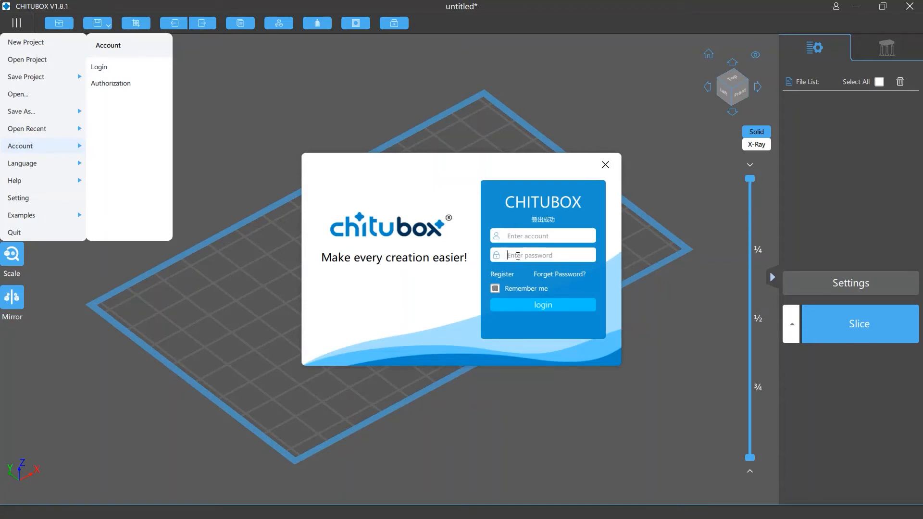
pyautogui.moveTo(514, 269)
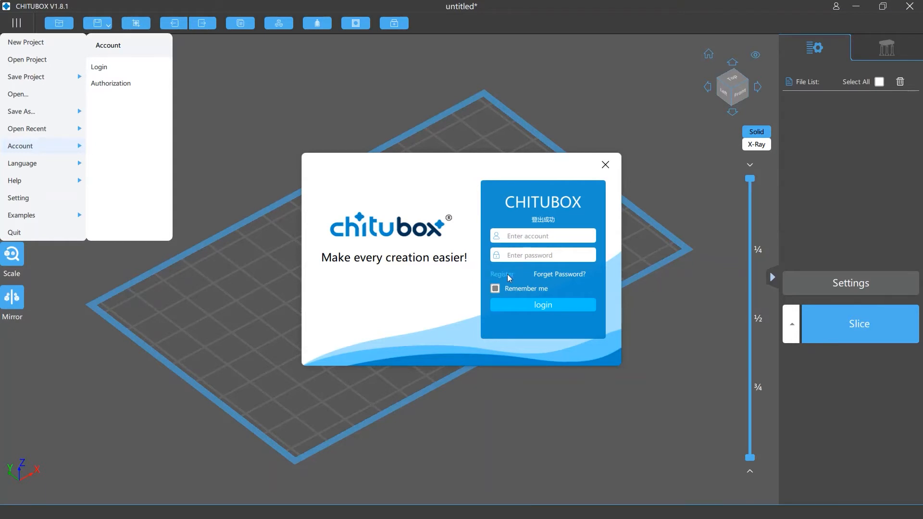
pyautogui.click(502, 274)
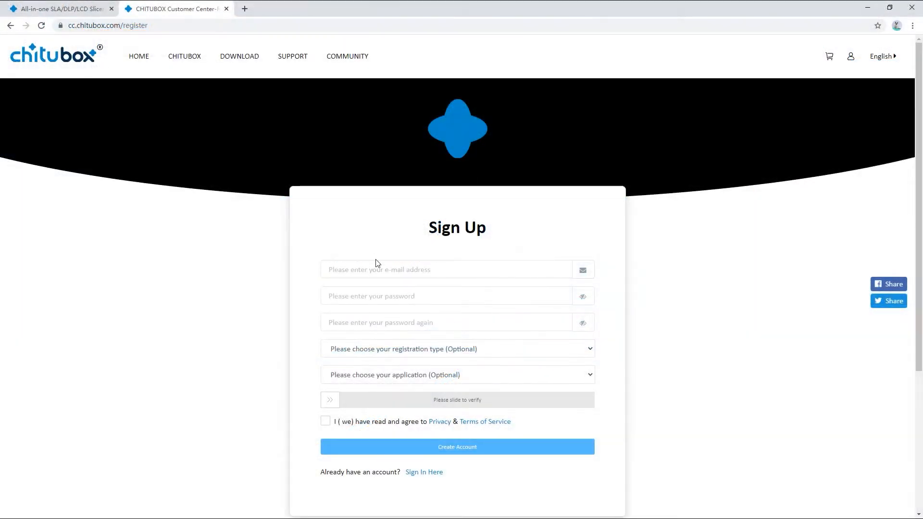
# Enter the e-mail test@ch and the password, and open the registration type choice
pyautogui.click(447, 270)
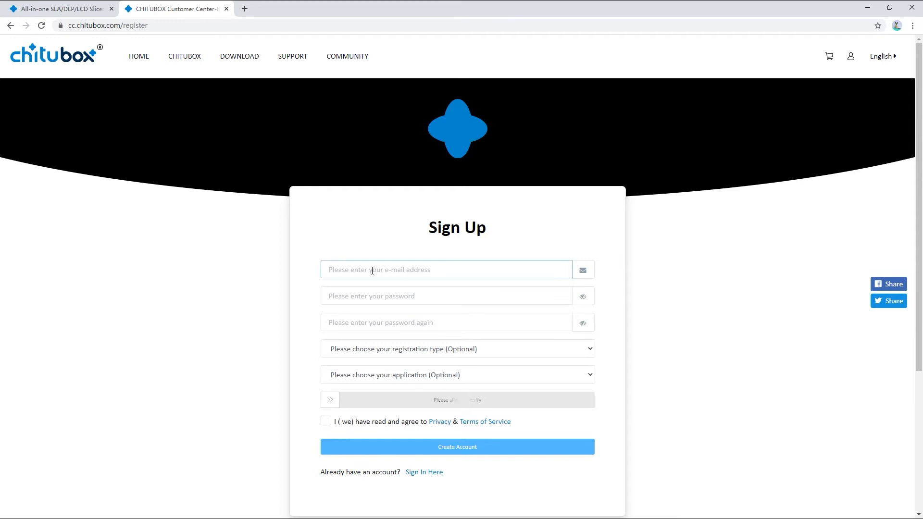
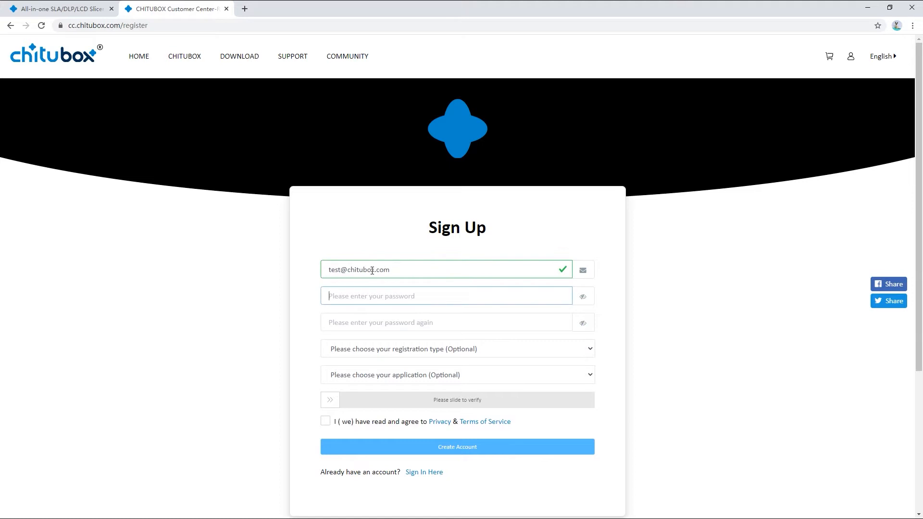
pyautogui.write('•••••')
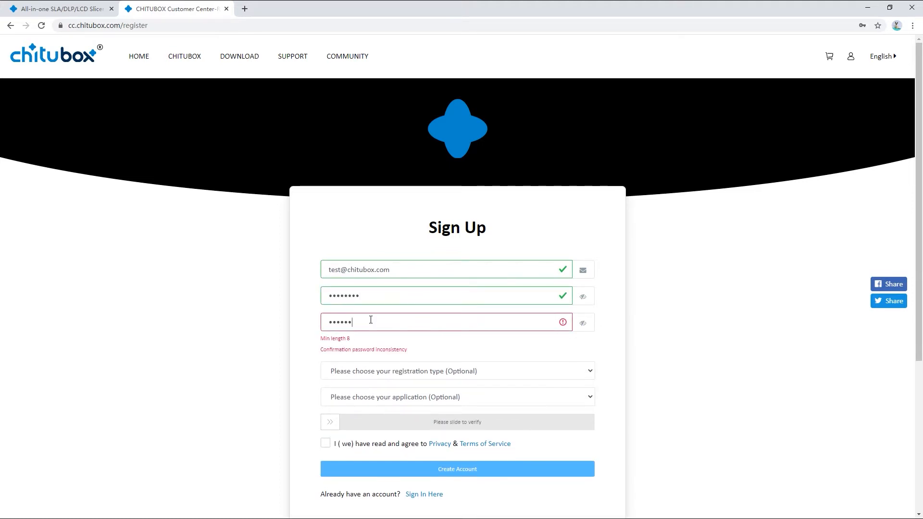
pyautogui.click(457, 348)
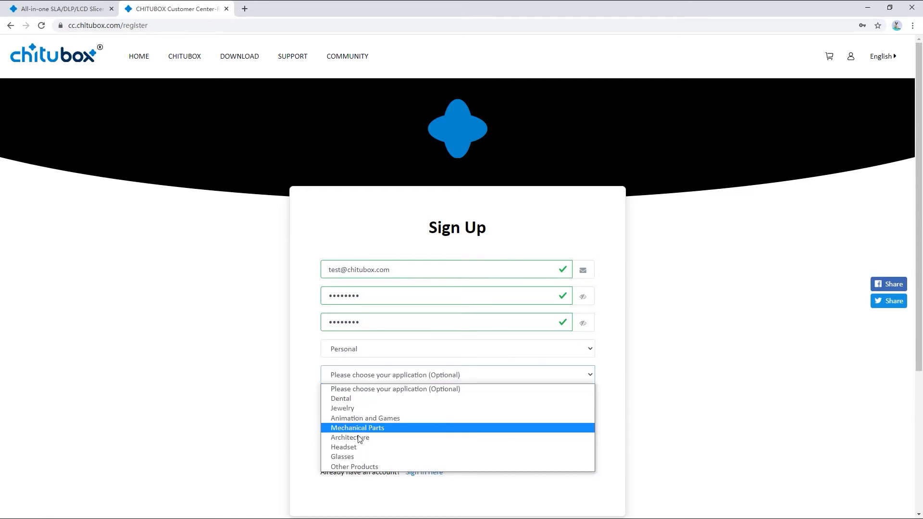
# Choose Other Products, pass slide verification, accept the terms, and submit via Create Account
pyautogui.click(354, 467)
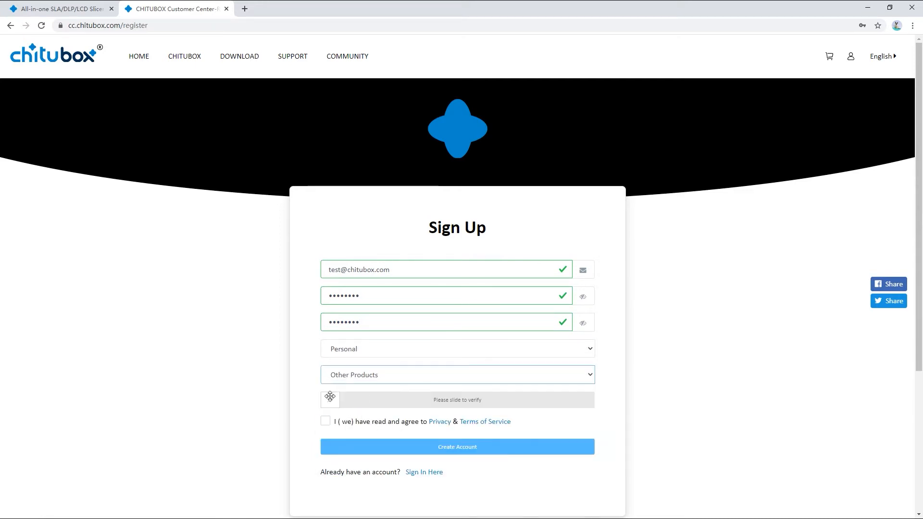
pyautogui.moveTo(330, 400); pyautogui.dragTo(584, 400)
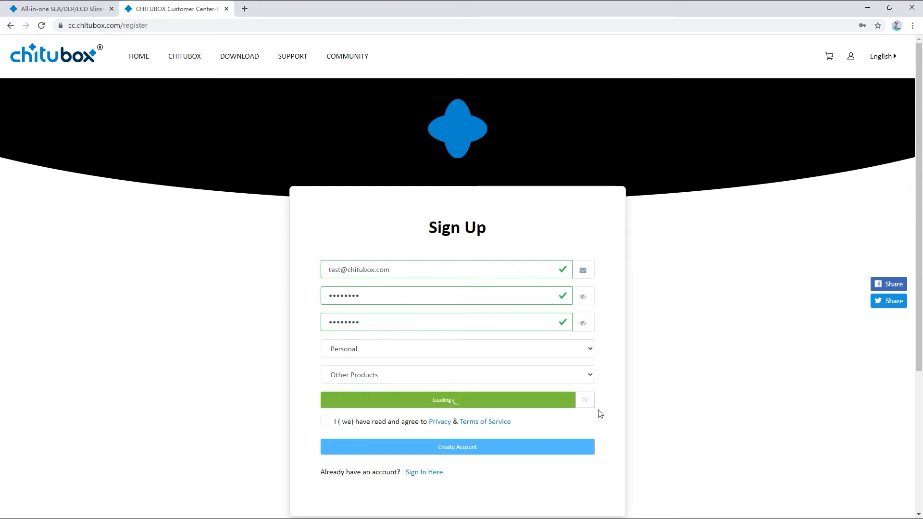
pyautogui.click(325, 421)
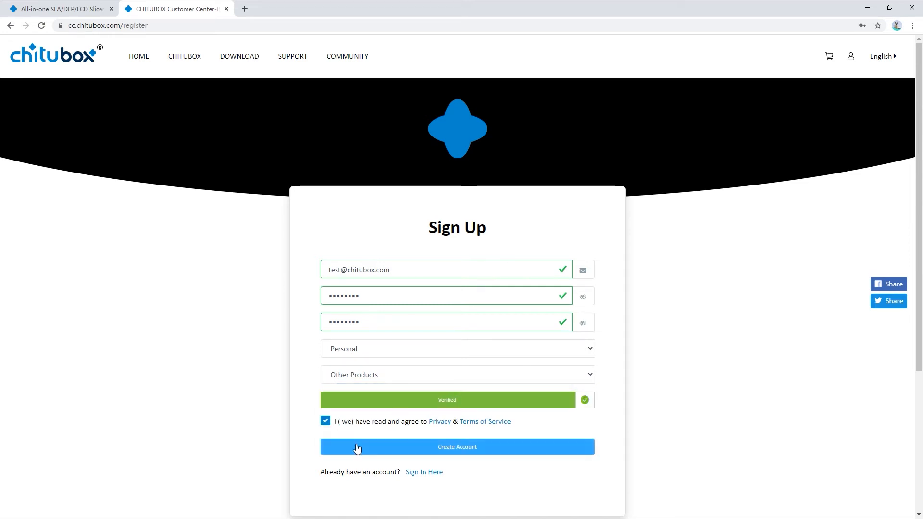
pyautogui.click(457, 447)
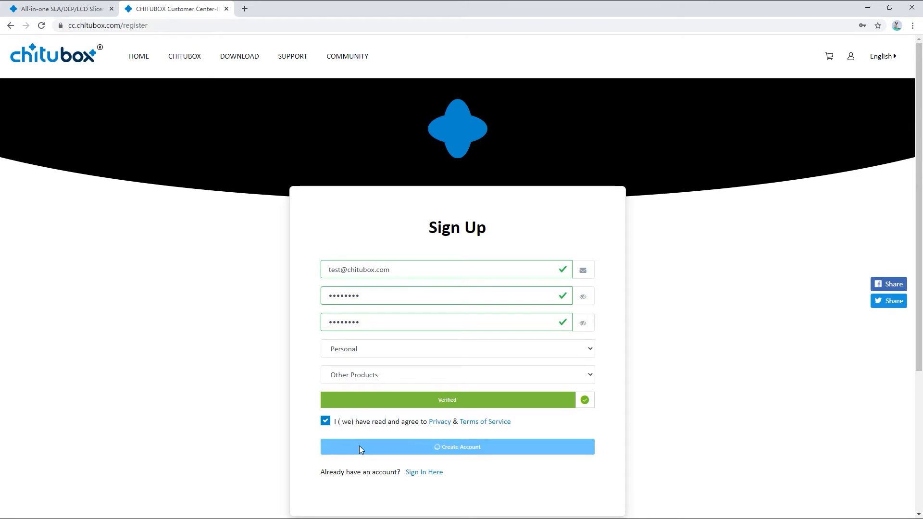
pyautogui.click(457, 448)
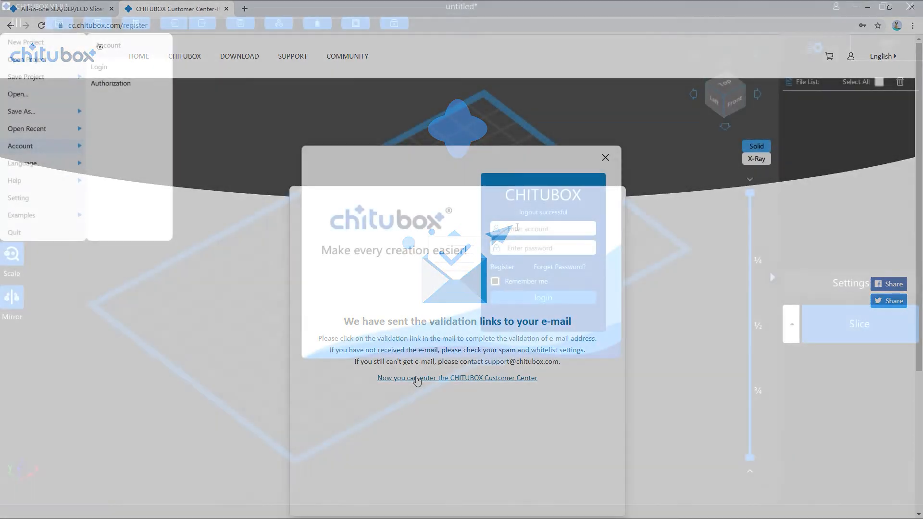
# Type 'test@' while the validation-link confirmation is shown
pyautogui.write('test@')
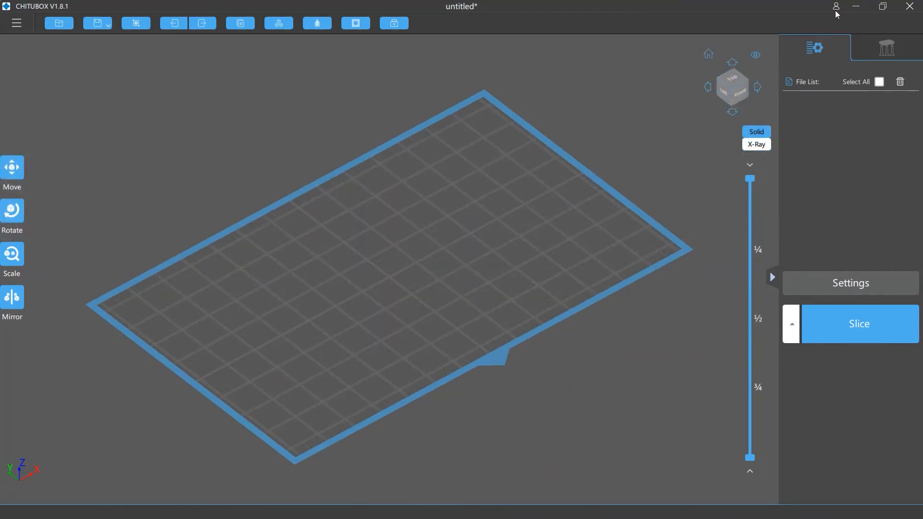
# Open the account sign-in from the title-bar user icon
pyautogui.click(836, 6)
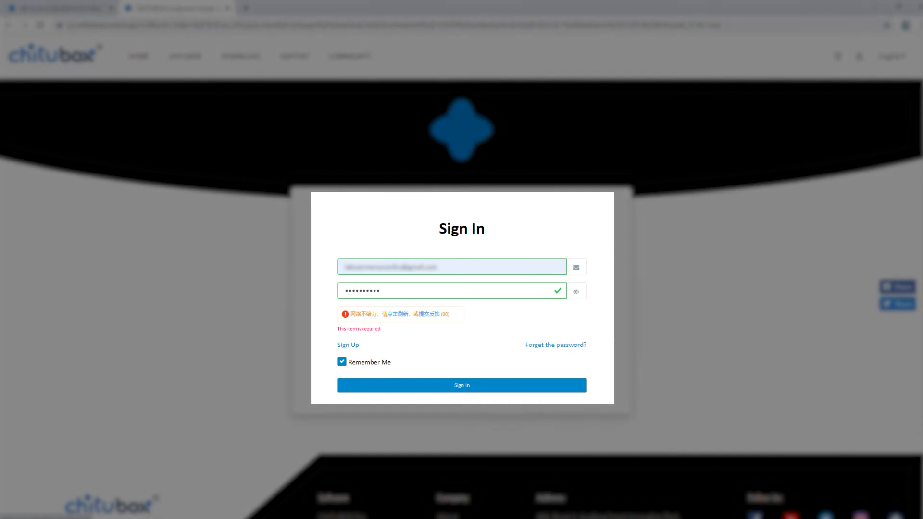
# Follow the Sign Up link from the Sign In page to the registration form
pyautogui.click(348, 344)
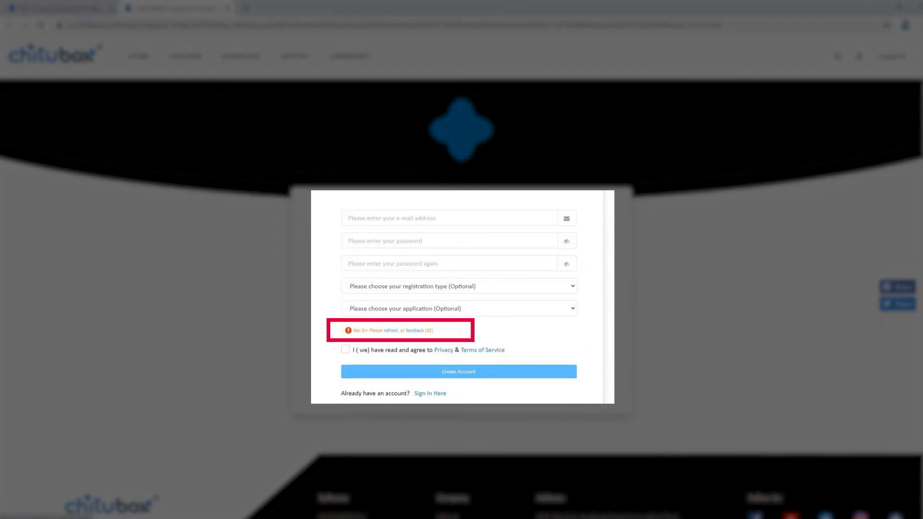